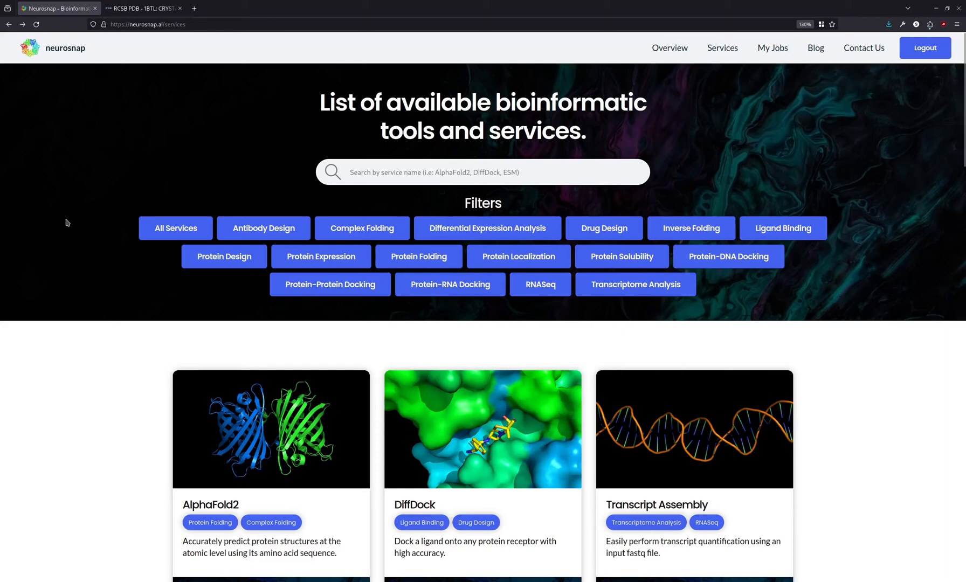
pyautogui.moveTo(73, 187)
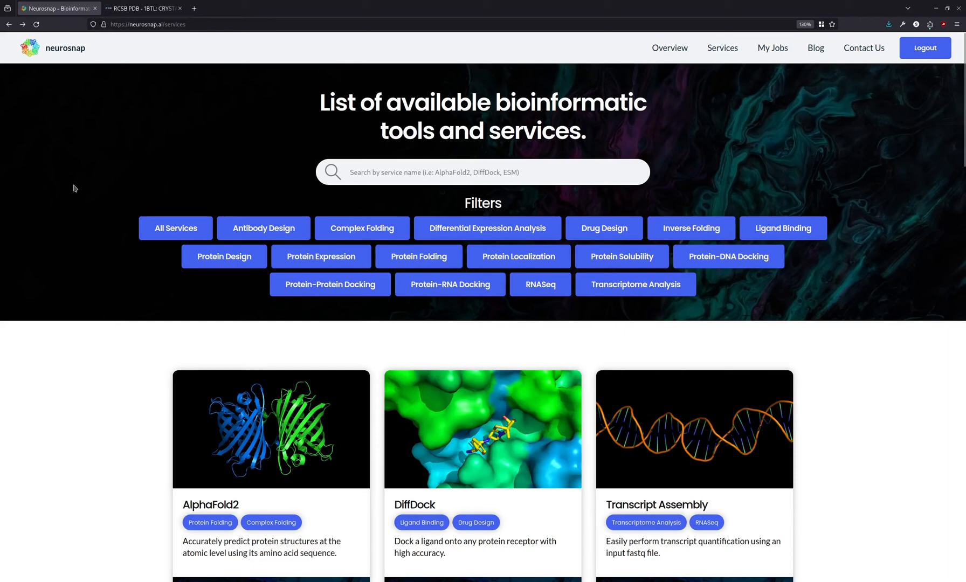
# Step: Go to the ProteinMPNN service page from the Neurosnap services list
pyautogui.scroll(-3)
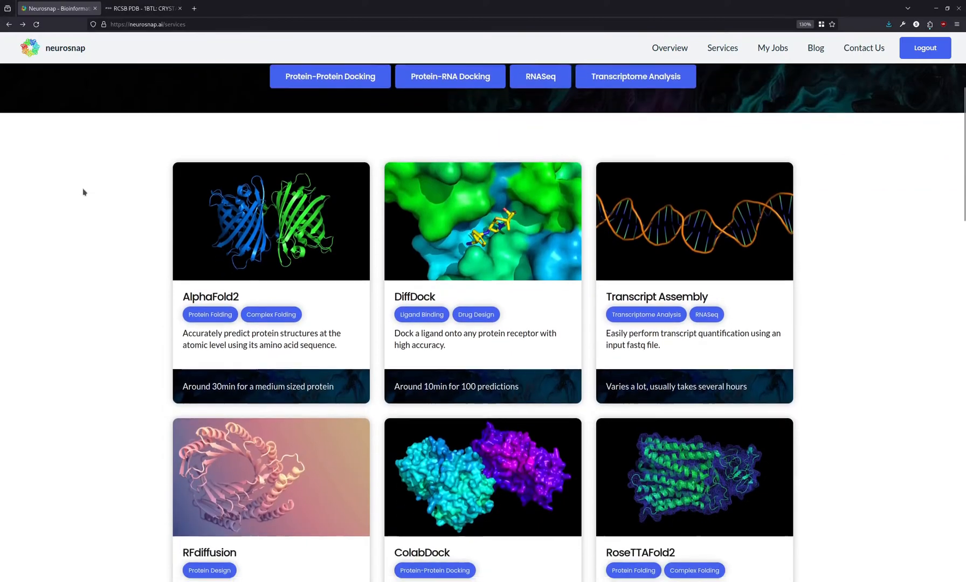
pyautogui.scroll(-3)
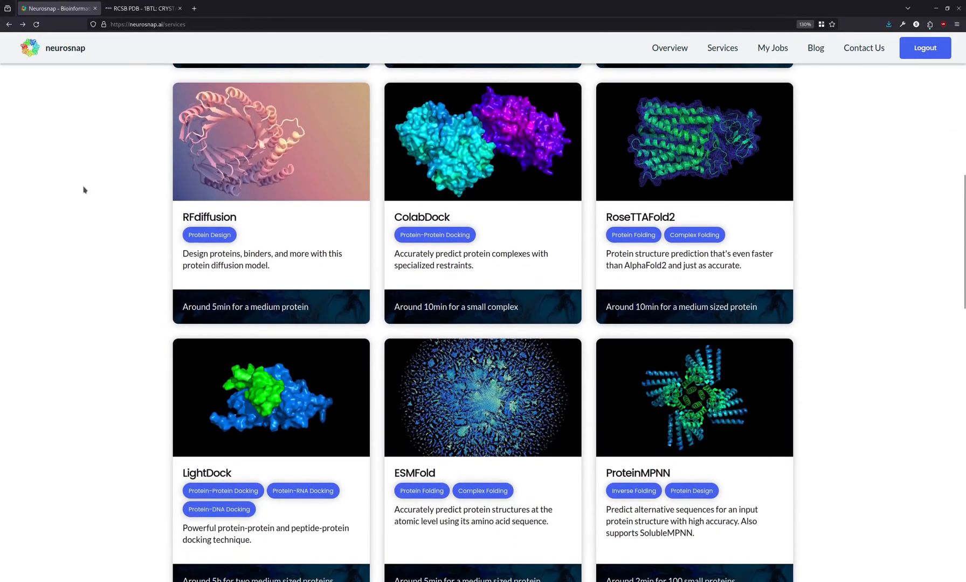
pyautogui.scroll(-3)
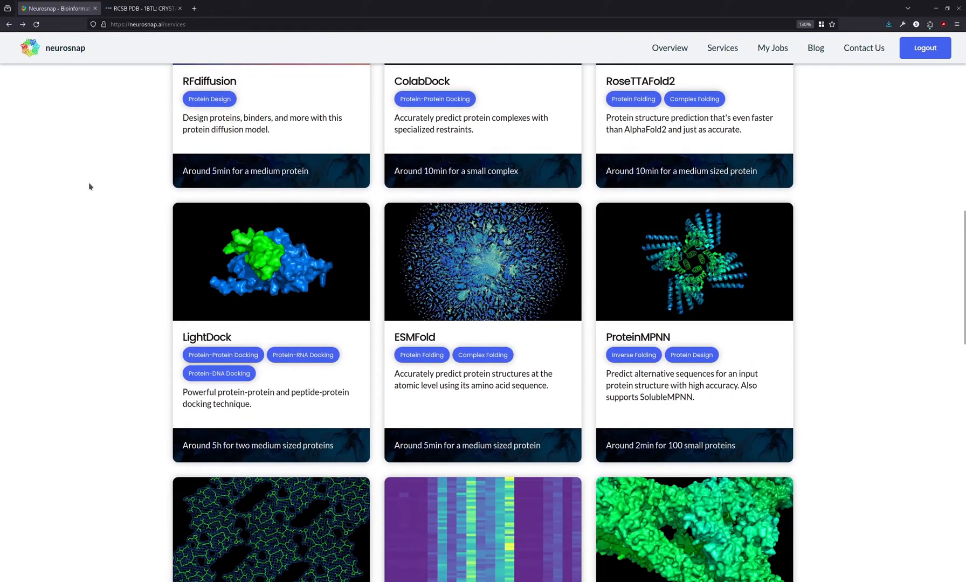
pyautogui.moveTo(278, 207)
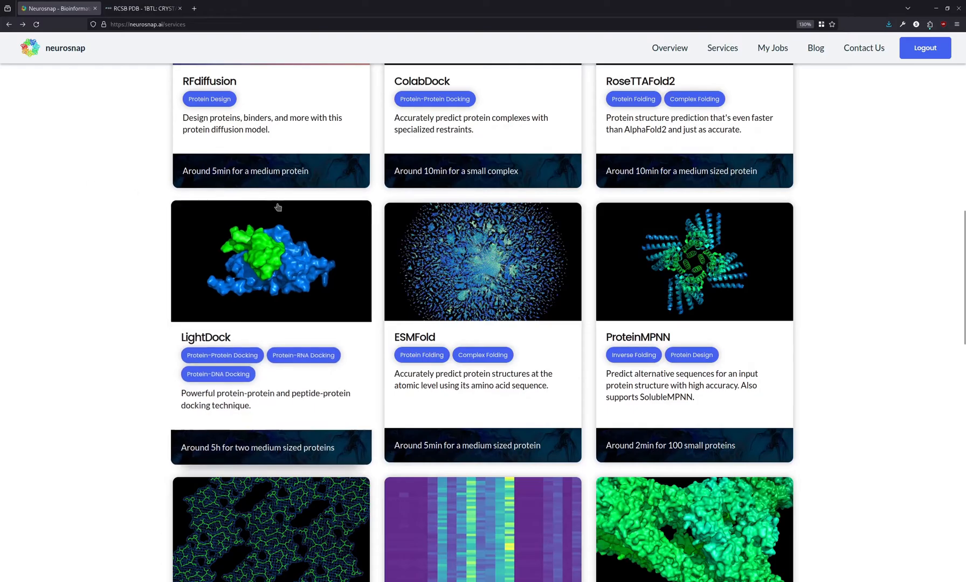
pyautogui.moveTo(650, 286)
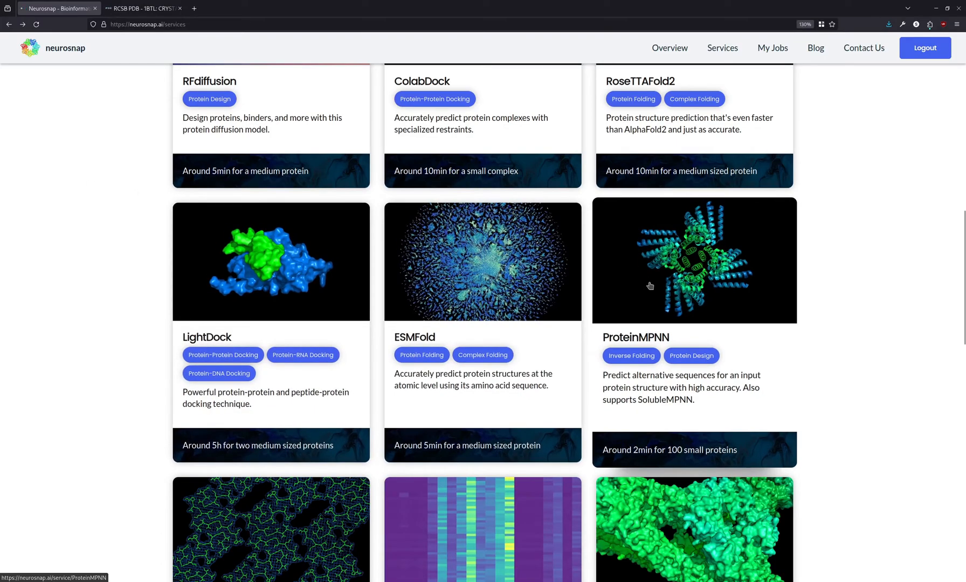
pyautogui.click(693, 260)
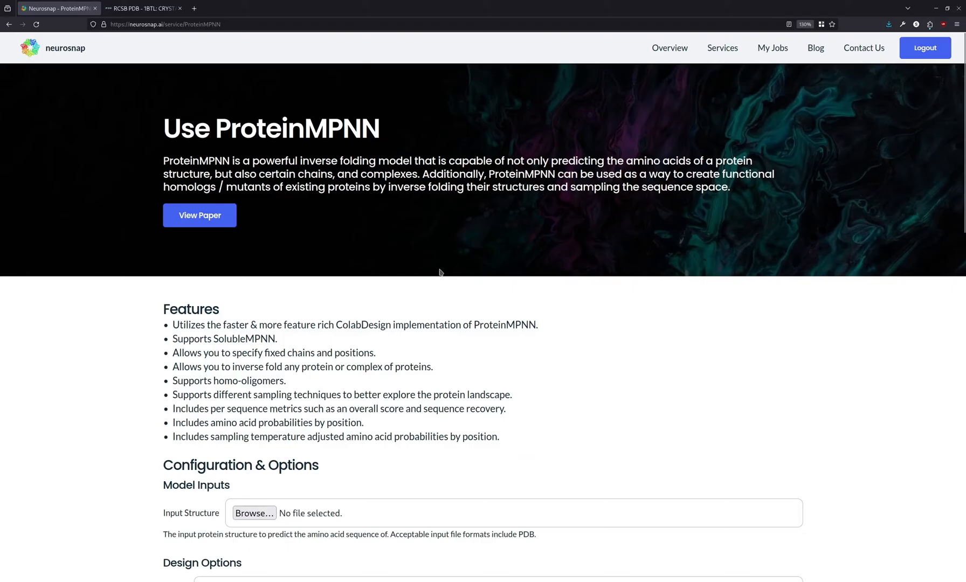
pyautogui.moveTo(278, 146)
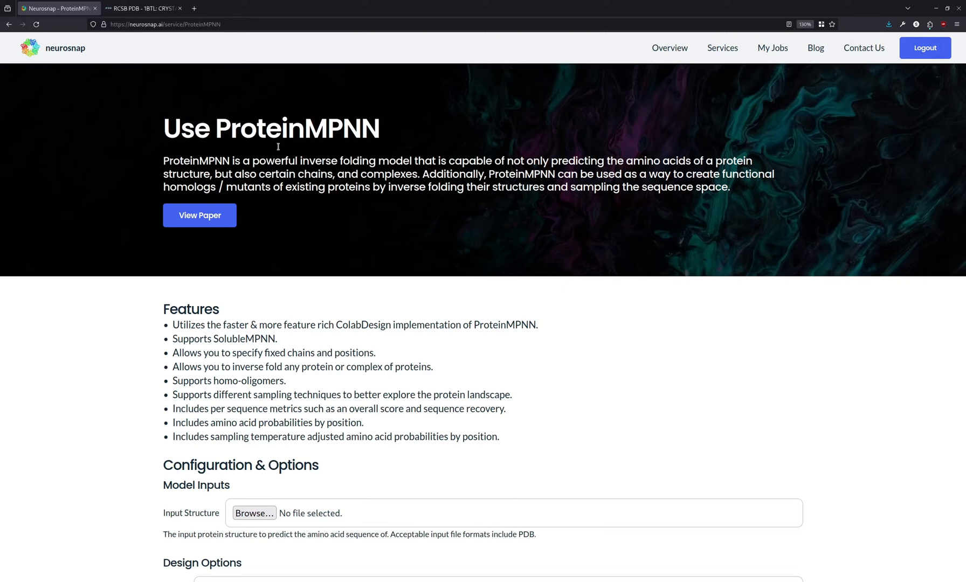
# Step: View the RCSB PDB entry for the 1BTL TEM1 beta-lactamase structure
pyautogui.click(143, 8)
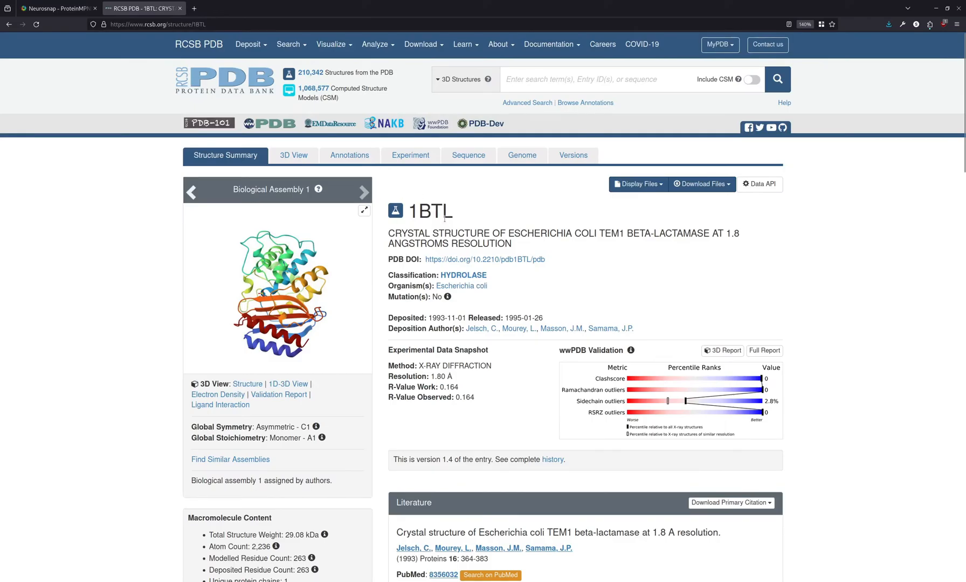
pyautogui.scroll(-3)
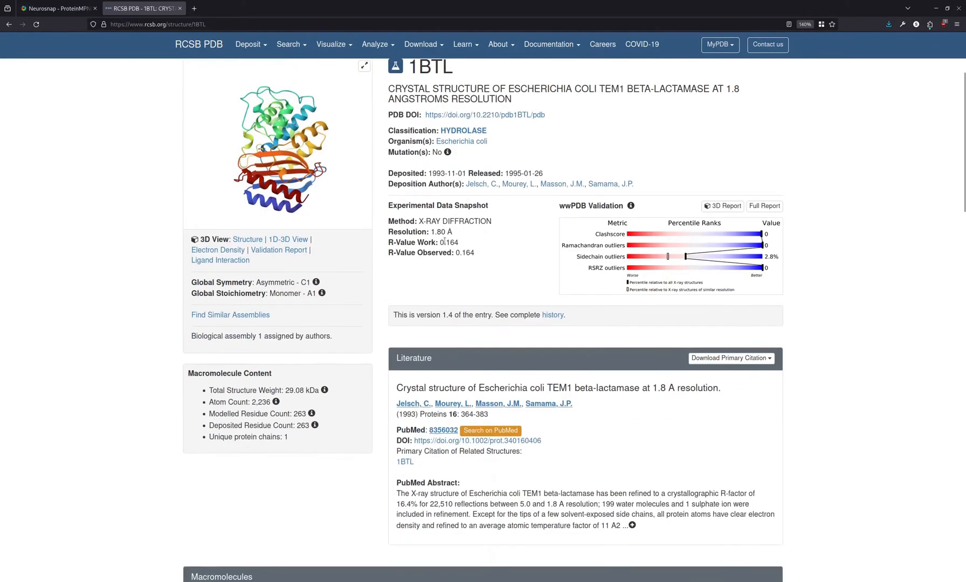
# Step: Attach 1btl.pdb as the input structure and enter A as the chain to design
pyautogui.click(55, 7)
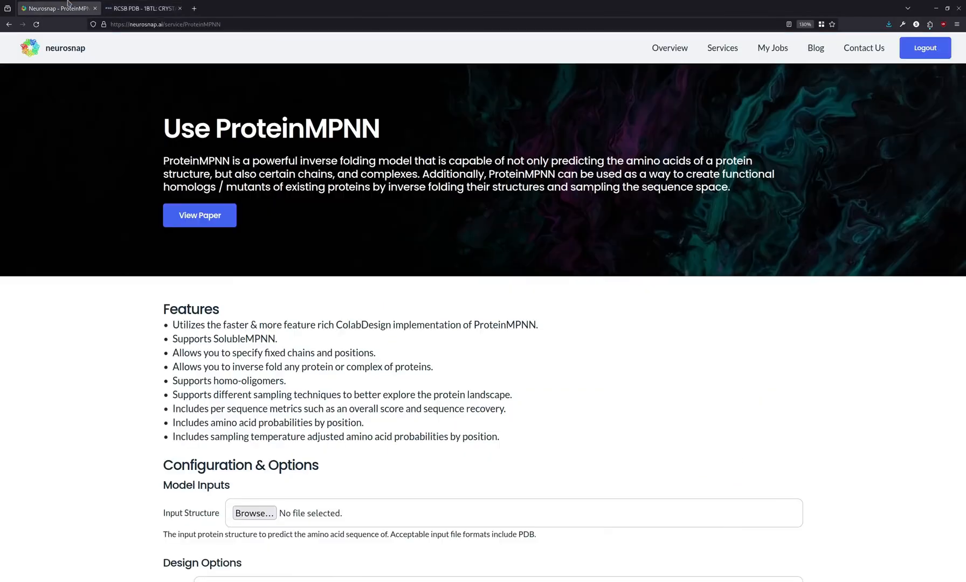
pyautogui.scroll(-3)
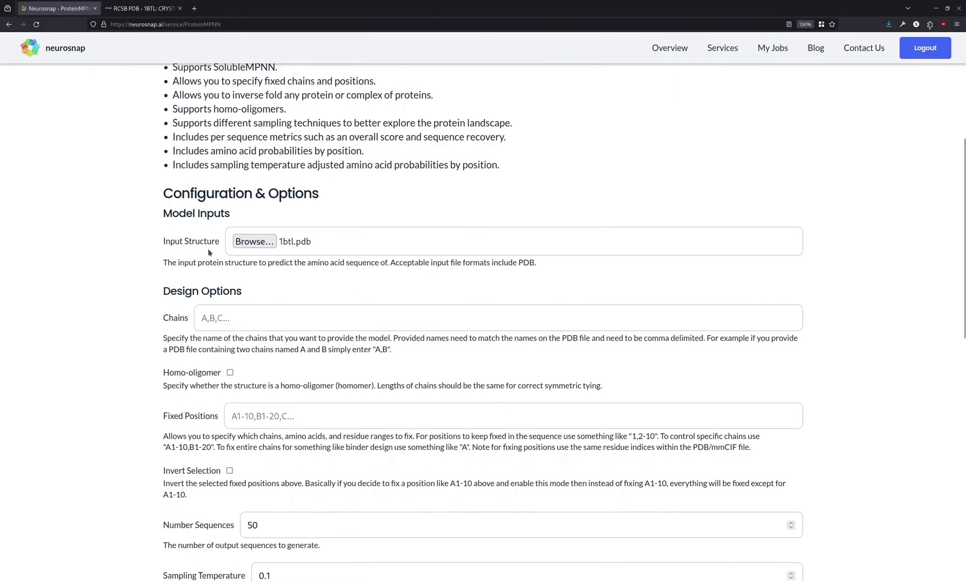
pyautogui.write('A')
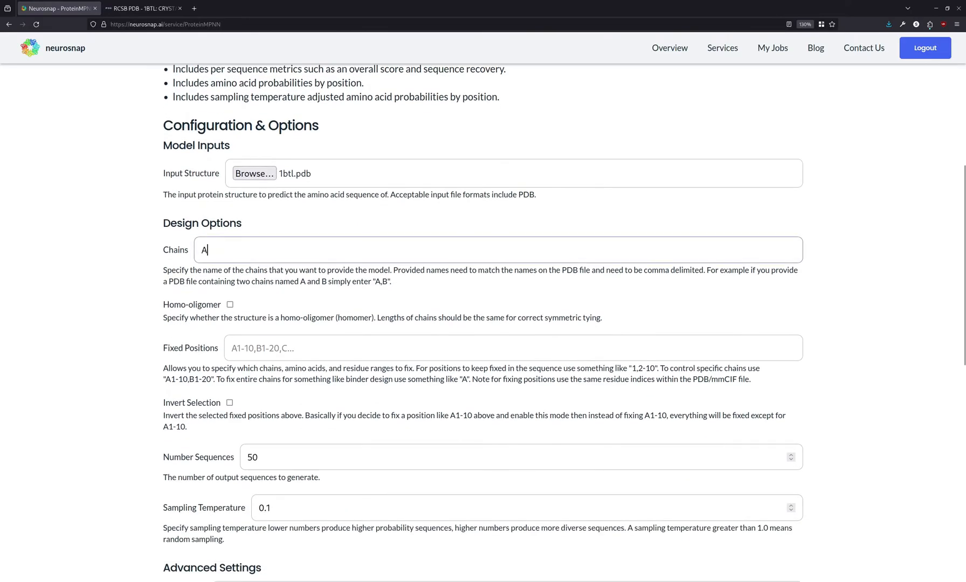
pyautogui.scroll(-3)
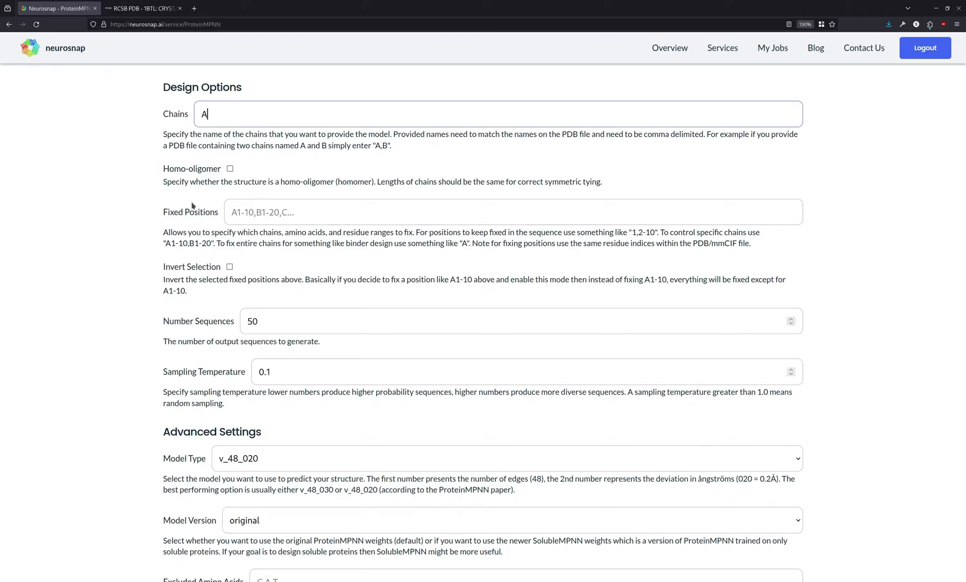
pyautogui.scroll(-3)
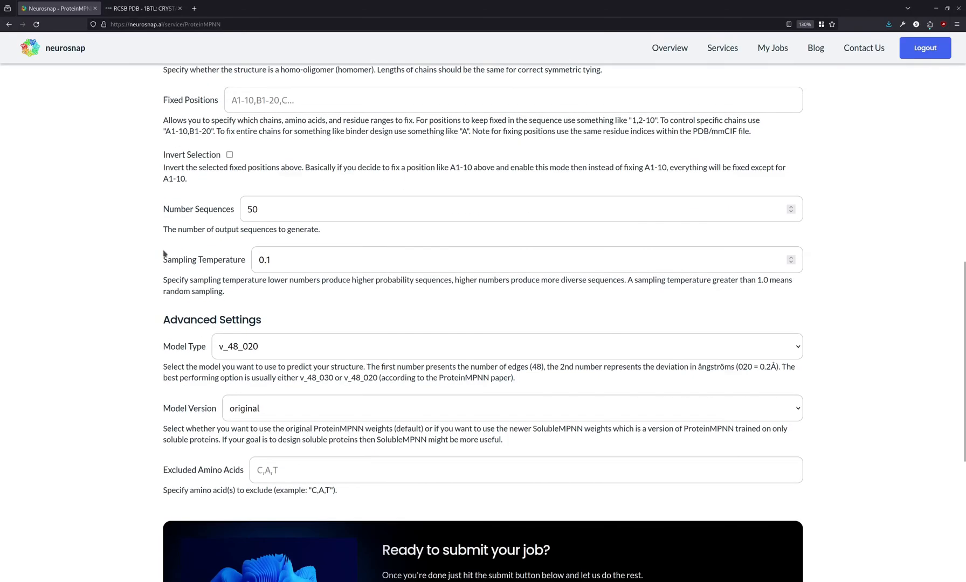
pyautogui.scroll(-3)
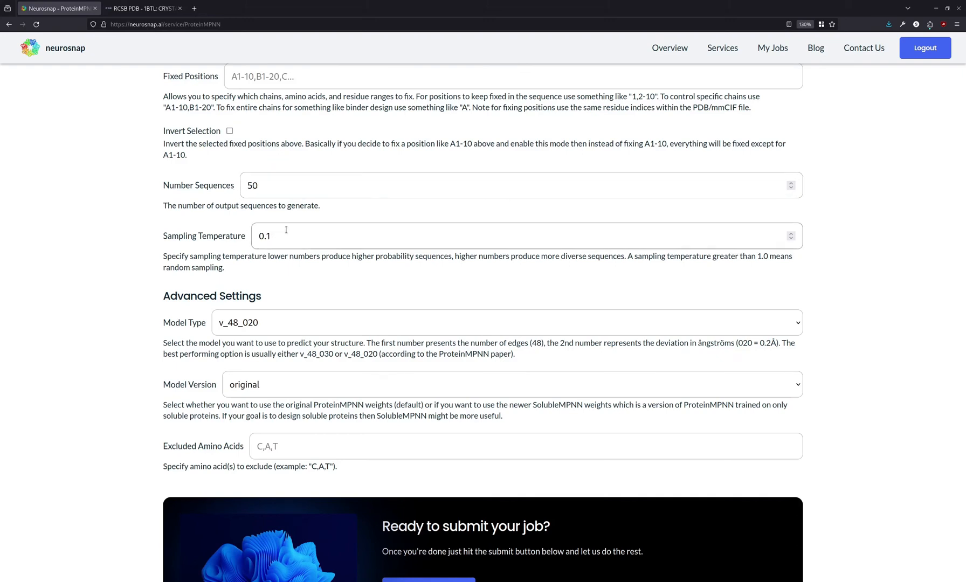
# Step: Switch the model version to soluble weights and run the ProteinMPNN job
pyautogui.scroll(-3)
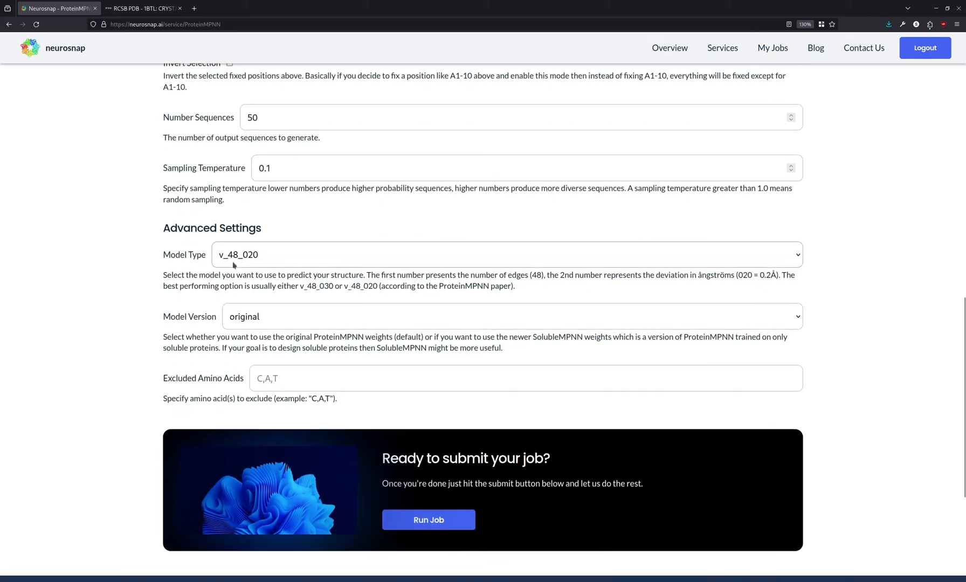
pyautogui.moveTo(244, 258)
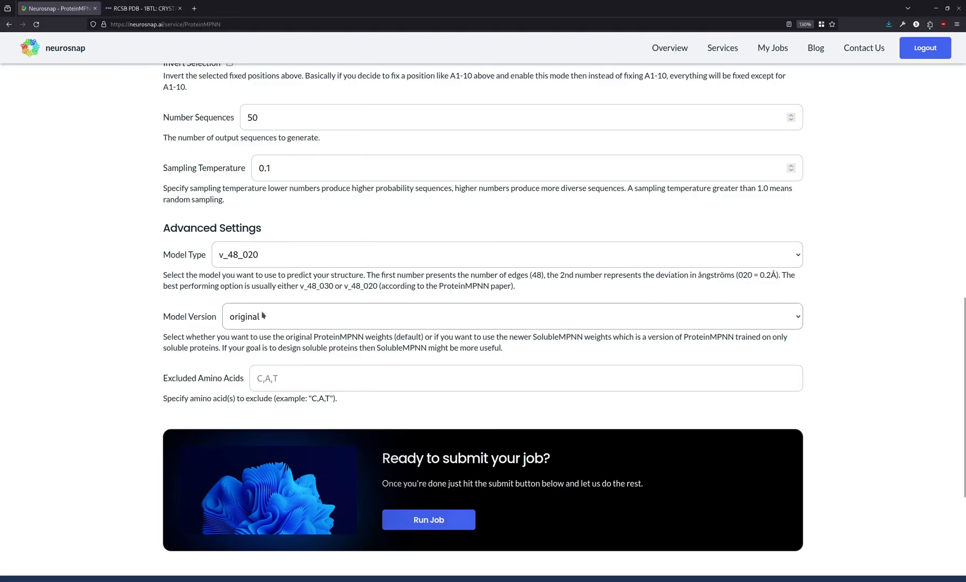
pyautogui.click(482, 316)
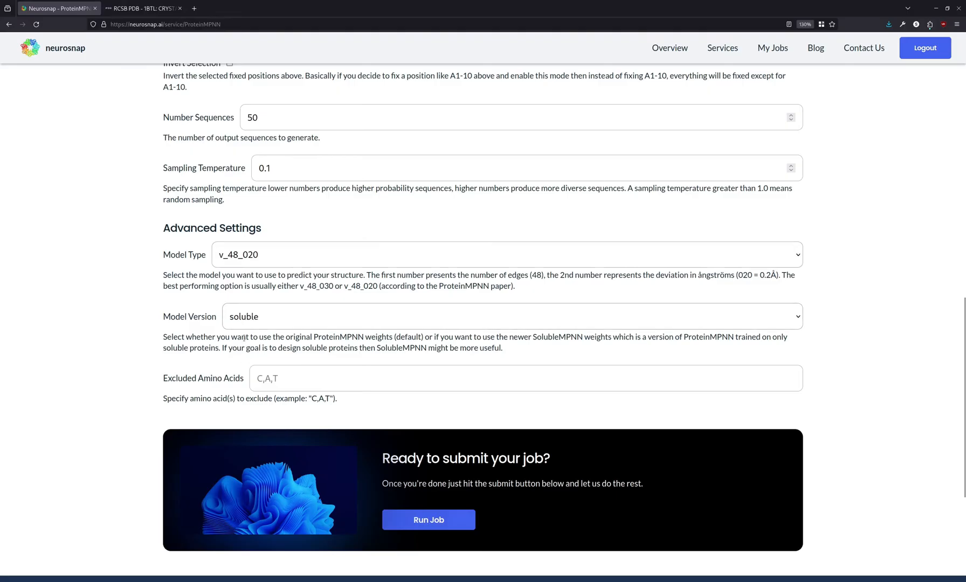
pyautogui.moveTo(258, 315)
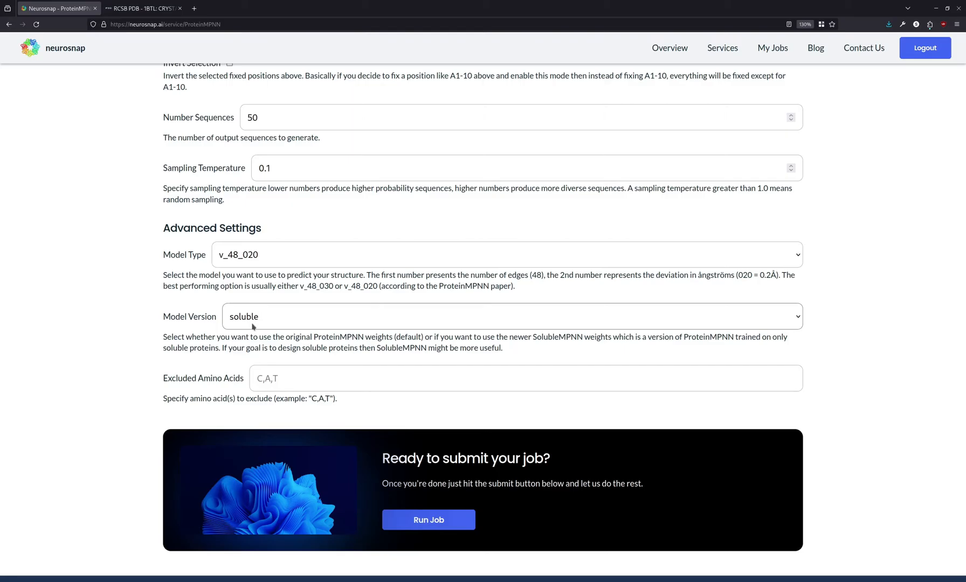
pyautogui.scroll(-3)
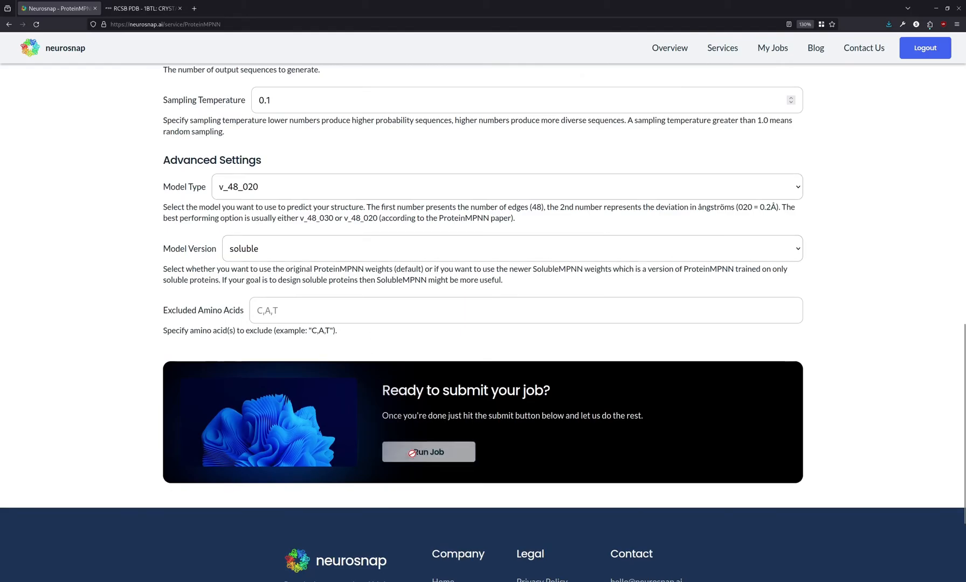
pyautogui.click(428, 452)
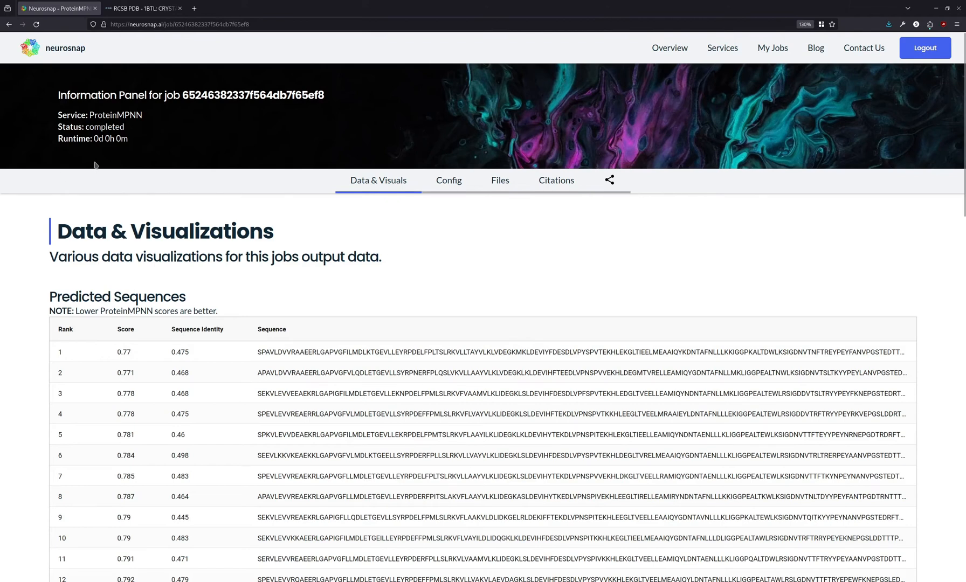
# Step: Inspect the top-ranked predicted sequence's rank, score 0.77 and sequence identity 0.475
pyautogui.scroll(-3)
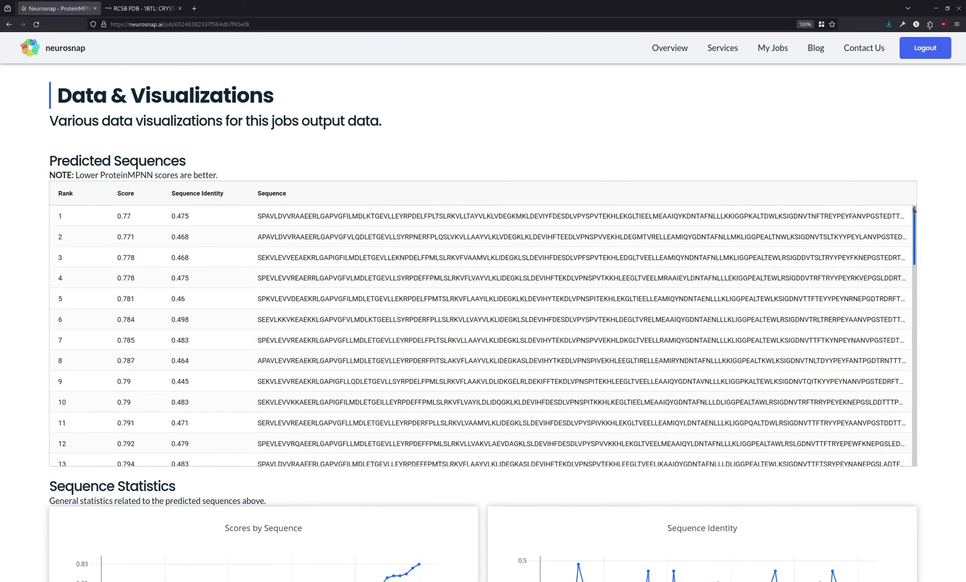
pyautogui.click(59, 215)
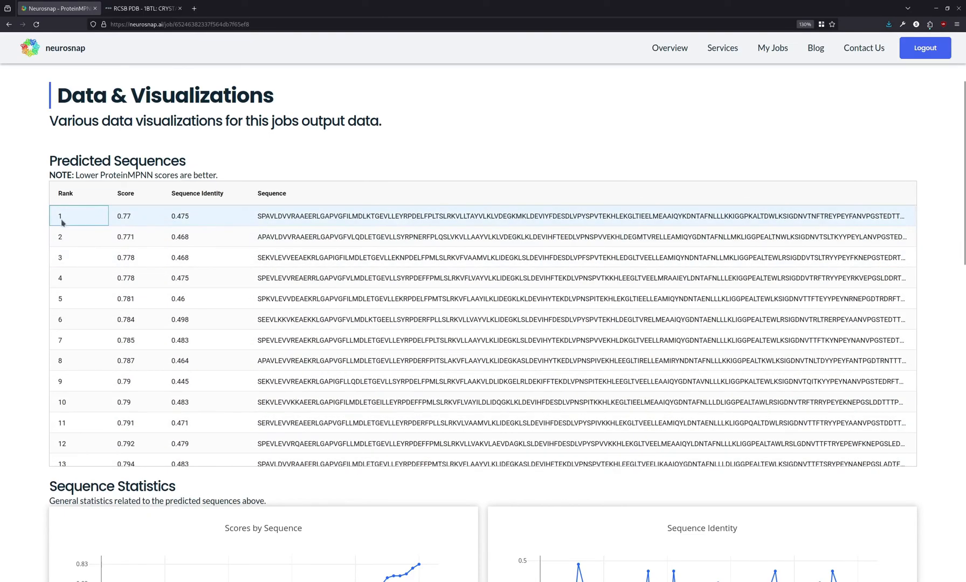
pyautogui.moveTo(129, 257)
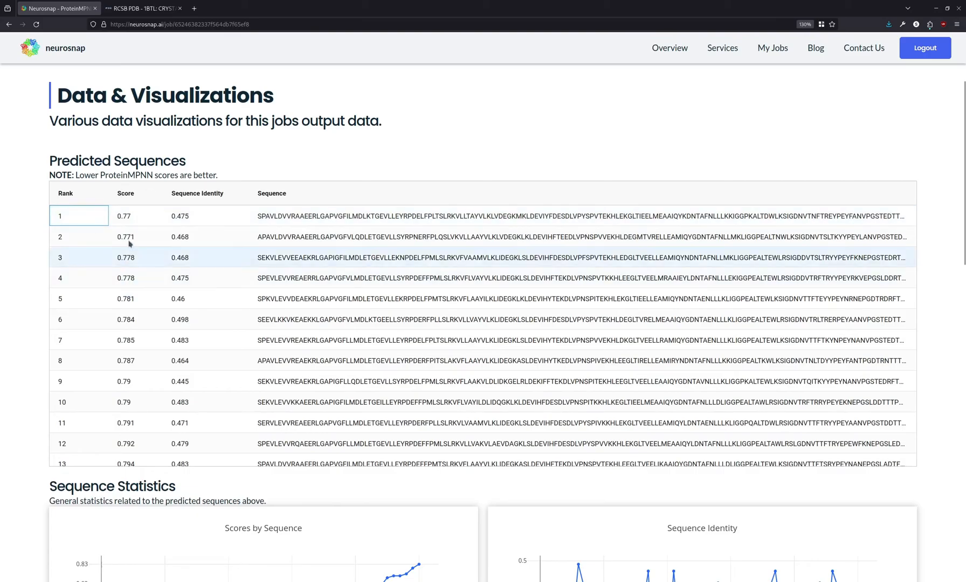
pyautogui.click(125, 215)
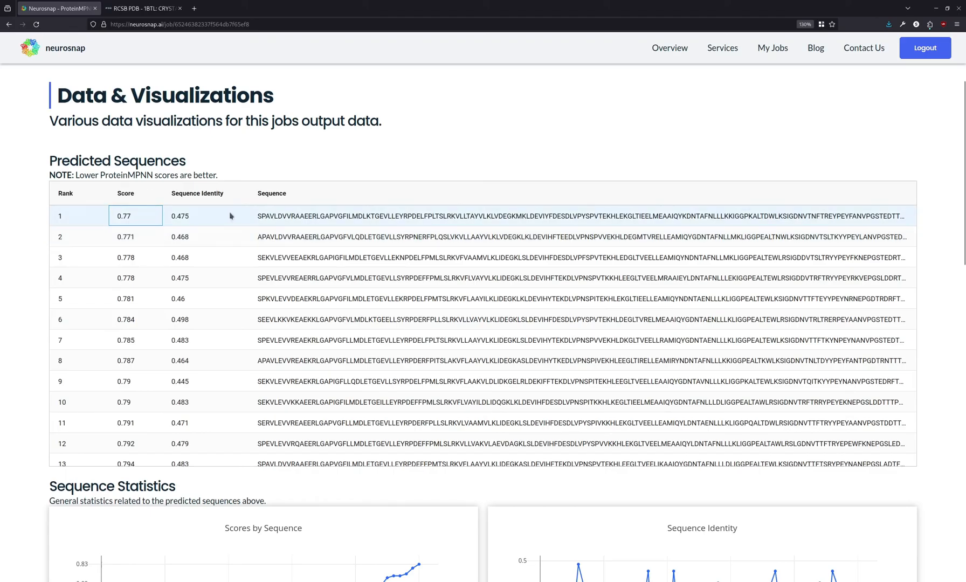
pyautogui.click(205, 216)
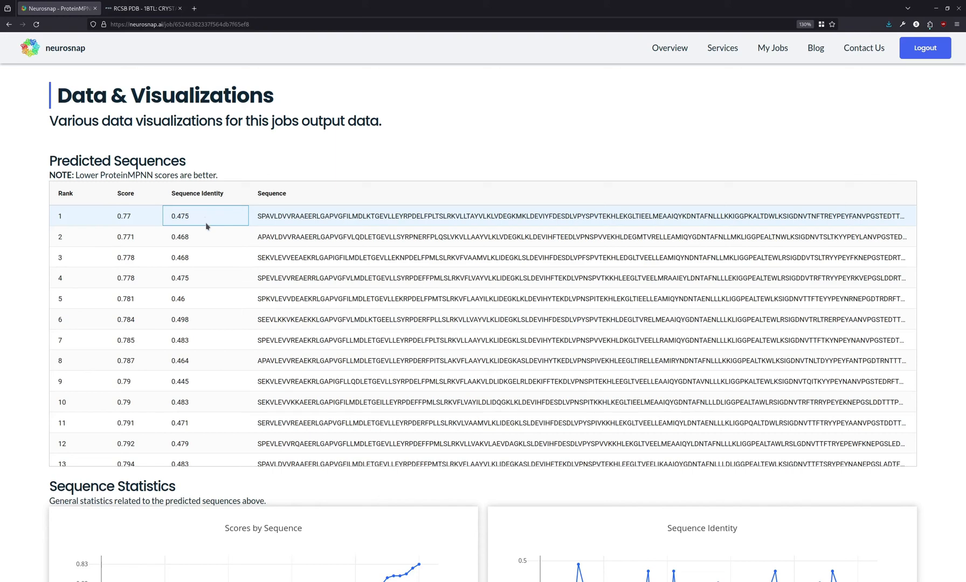
# Step: Scroll down to the score plots and the conditional and unconditional amino acid probability heatmaps
pyautogui.scroll(-3)
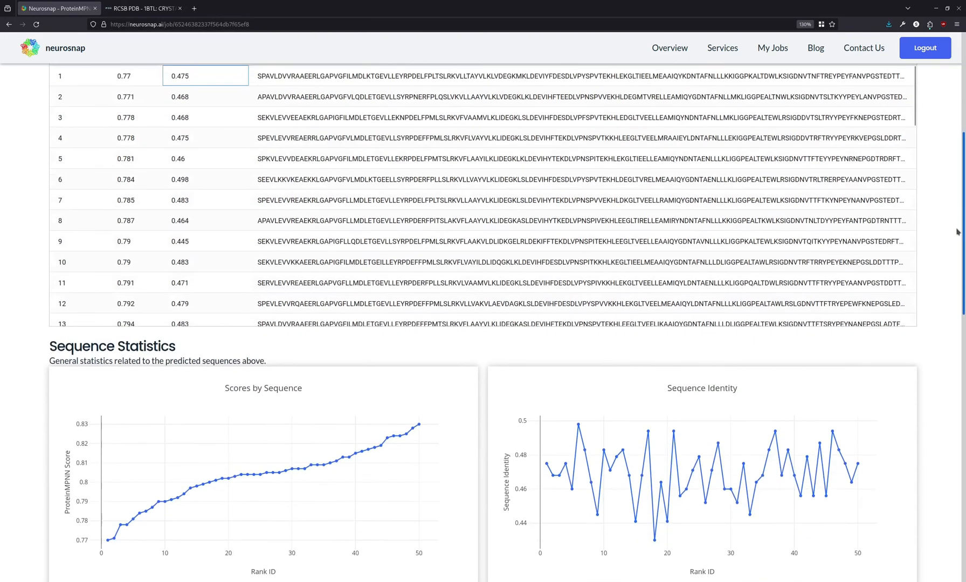
pyautogui.scroll(-3)
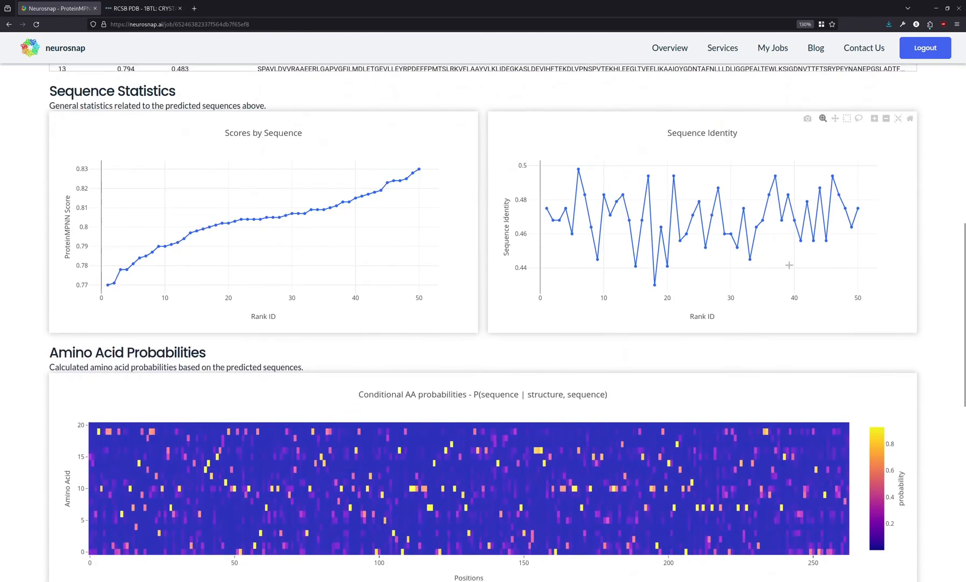
pyautogui.scroll(-3)
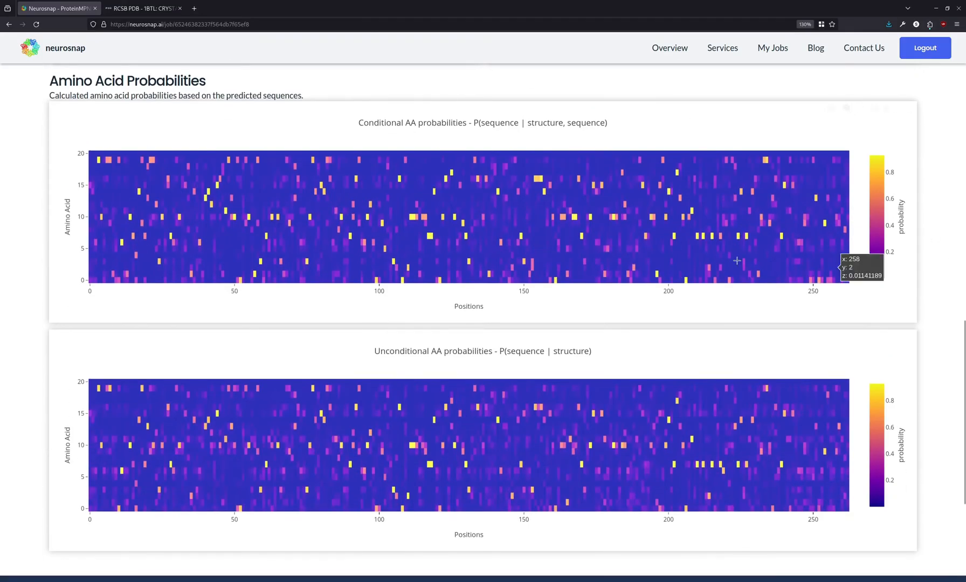
pyautogui.moveTo(507, 209)
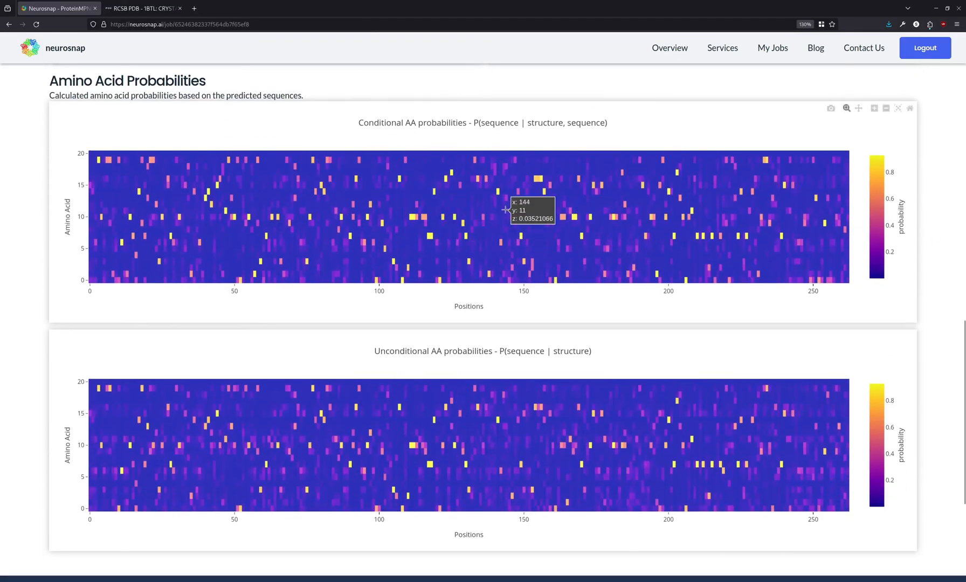
pyautogui.moveTo(465, 231)
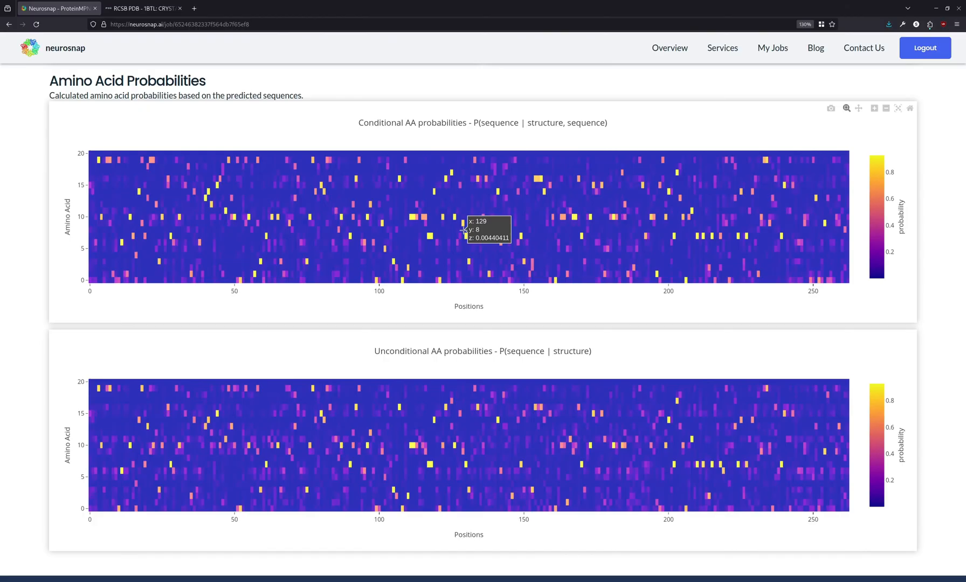
pyautogui.moveTo(467, 369)
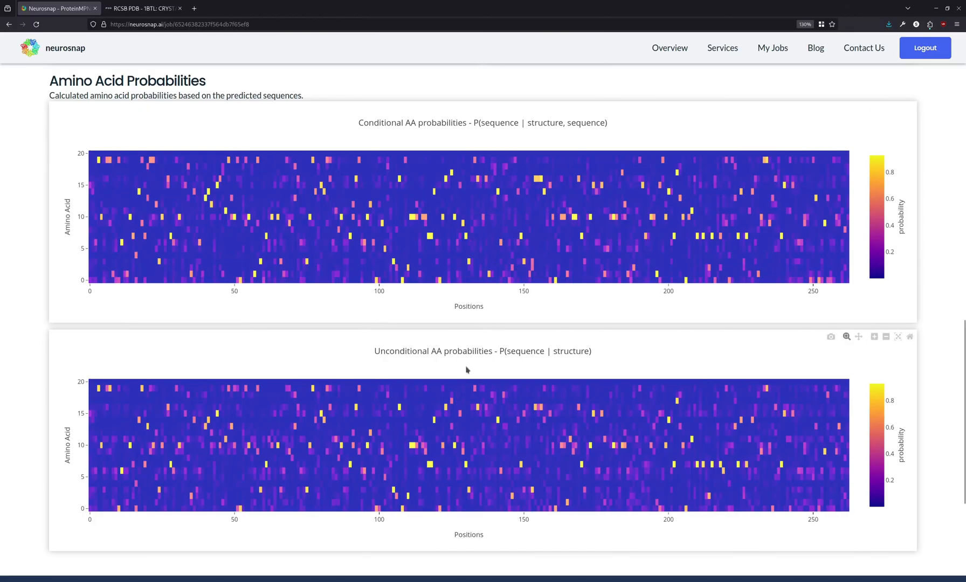
pyautogui.moveTo(523, 388)
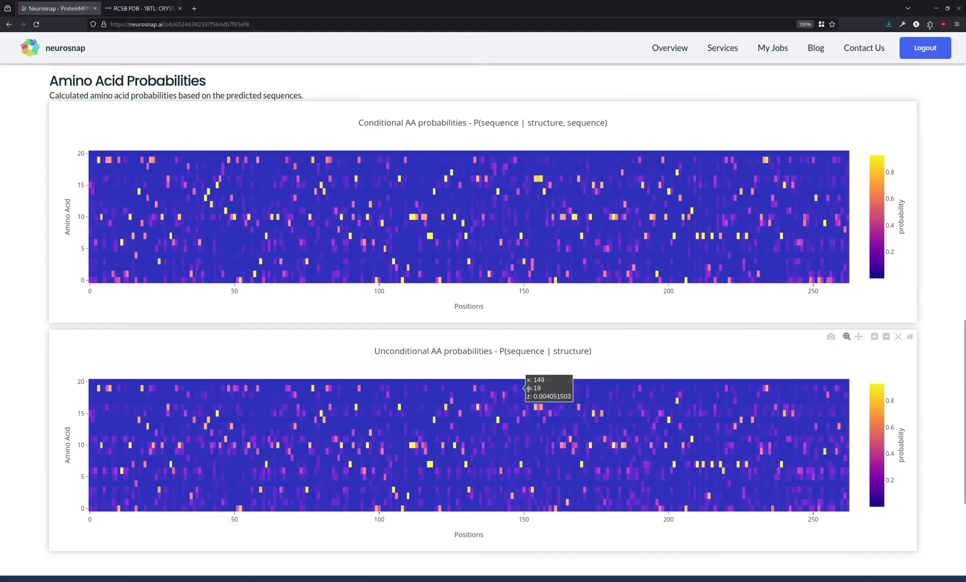
pyautogui.moveTo(669, 266)
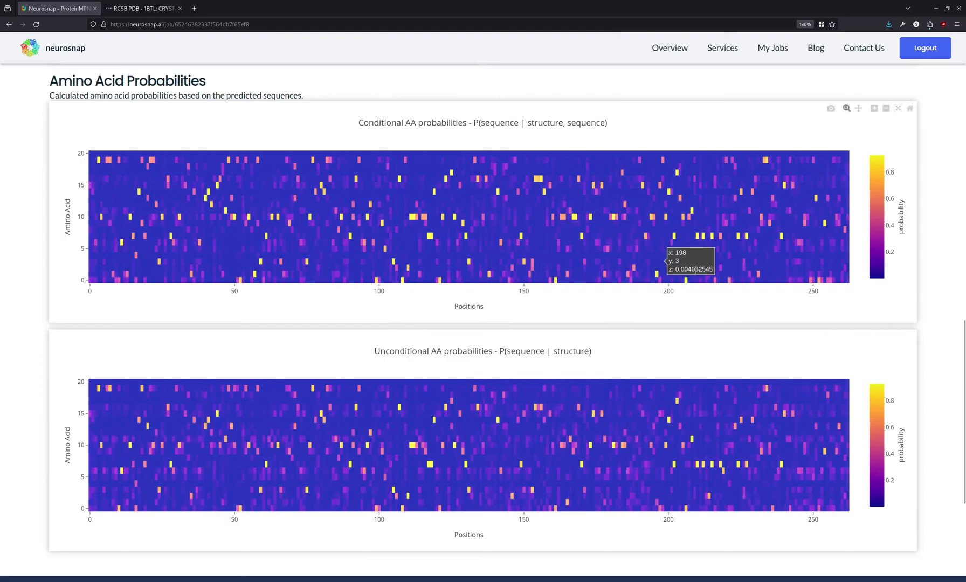
pyautogui.moveTo(726, 301)
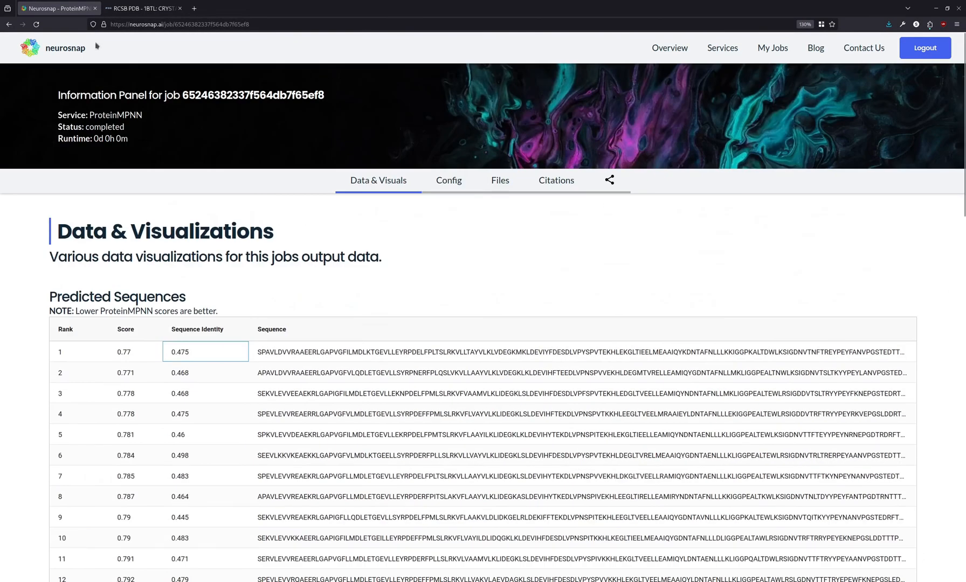
pyautogui.moveTo(495, 114)
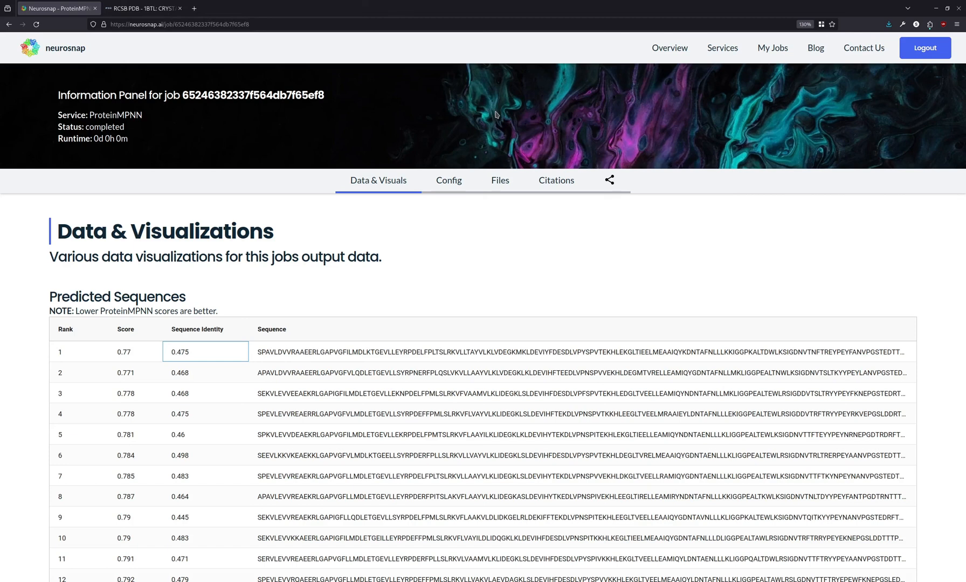
pyautogui.moveTo(401, 121)
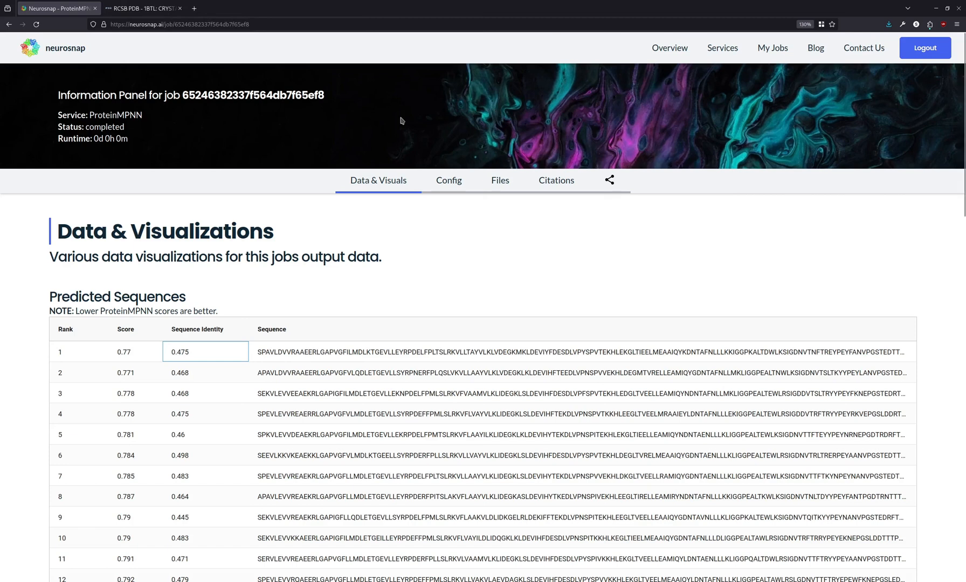